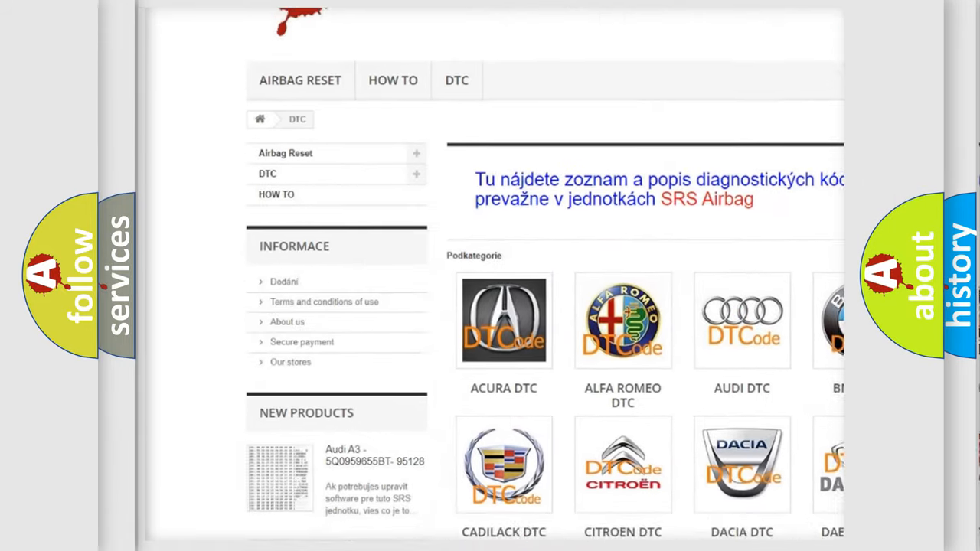
{"action": "scroll", "scroll_direction": "down", "scroll_amount": 3}
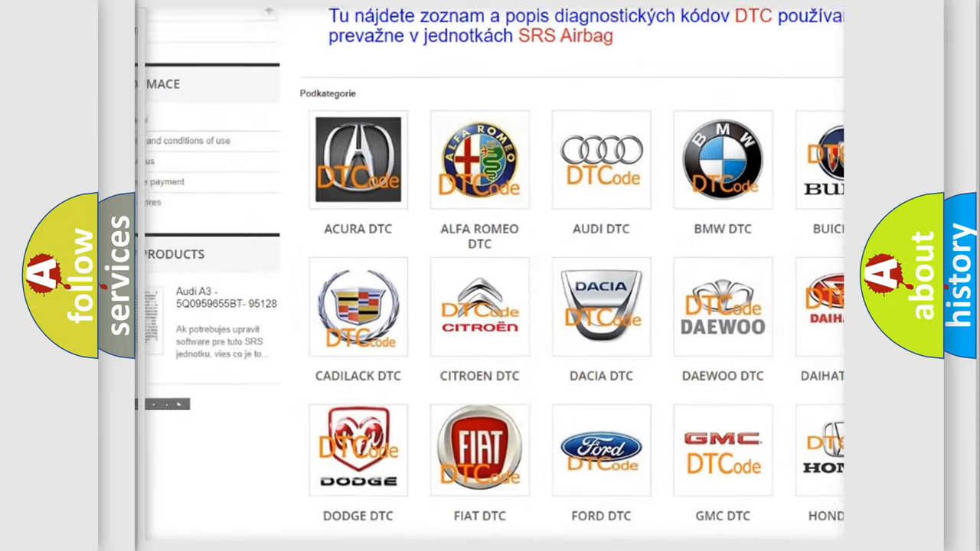
{"action": "scroll", "scroll_direction": "down", "scroll_amount": 3}
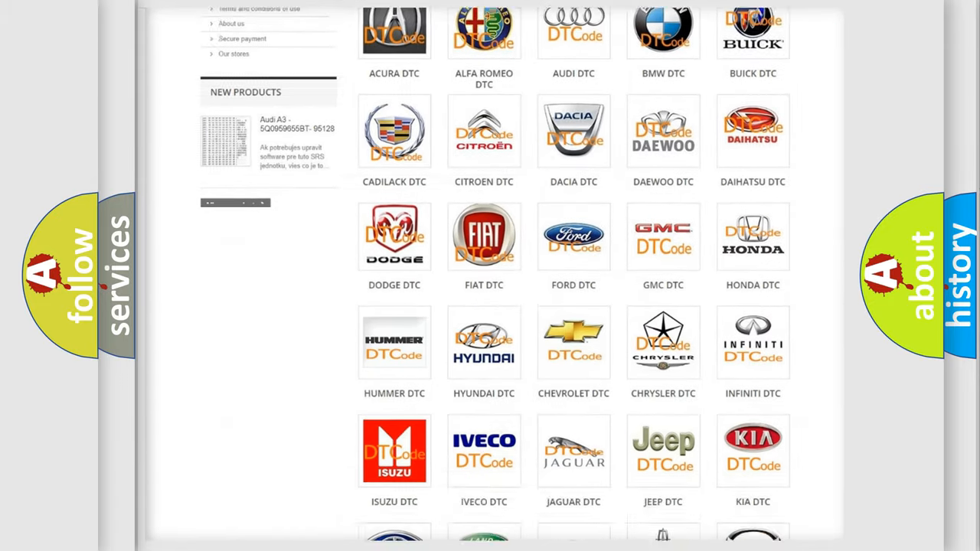
{"action": "scroll", "scroll_direction": "down", "scroll_amount": 3}
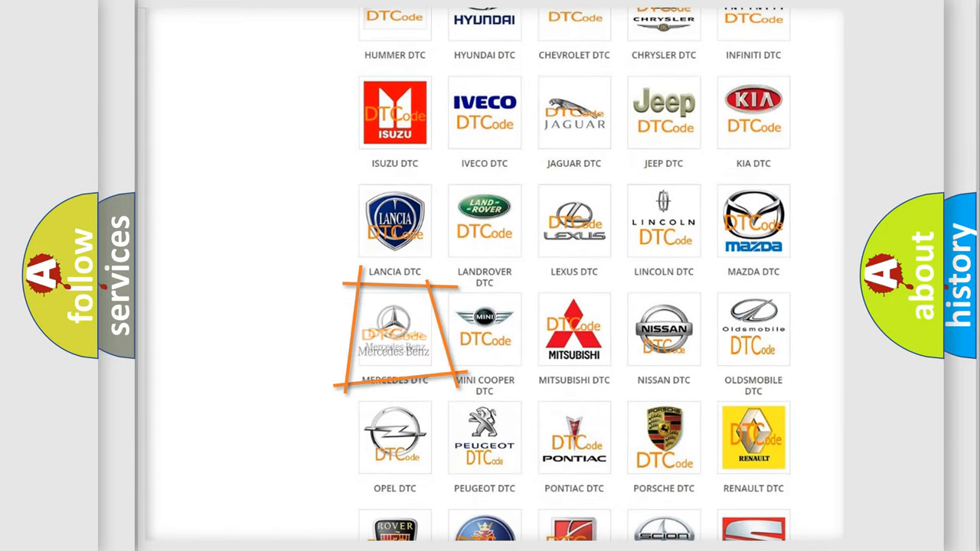